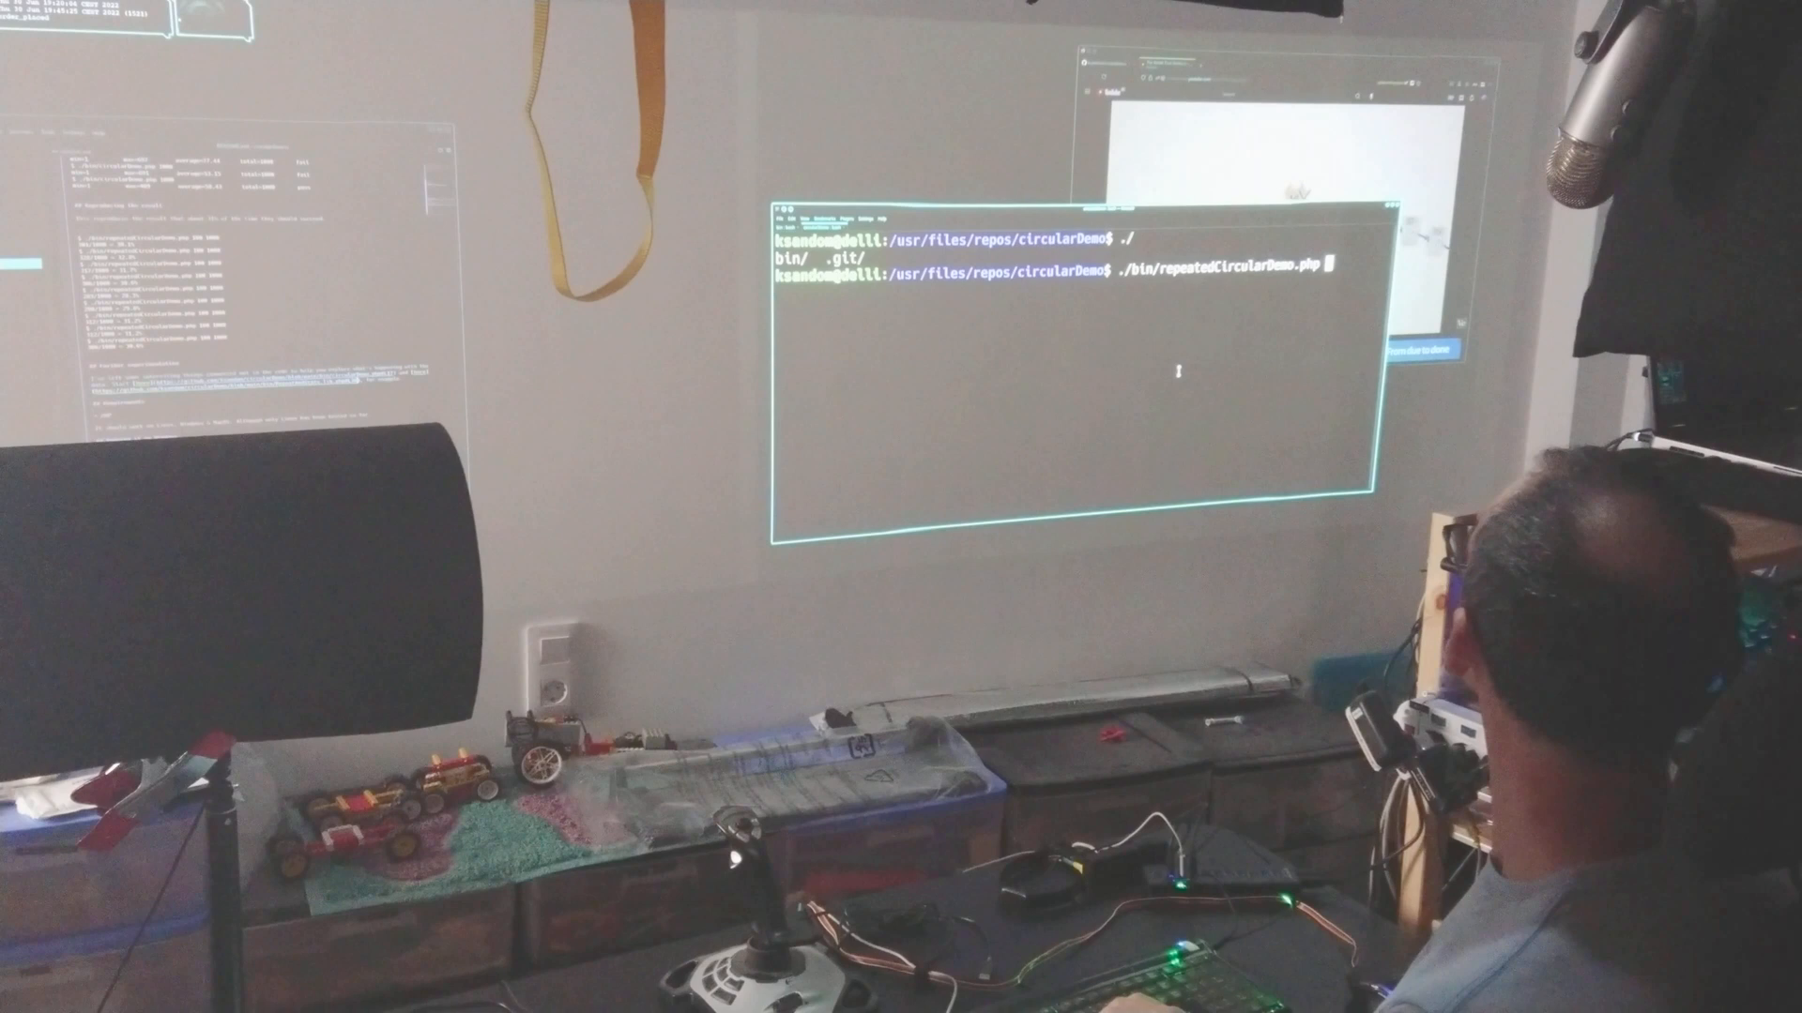
Run repeatedCircularDemo.php with 100 prisoners over 1000 trials, yielding 300/1000 = 30%
type("100 1000")
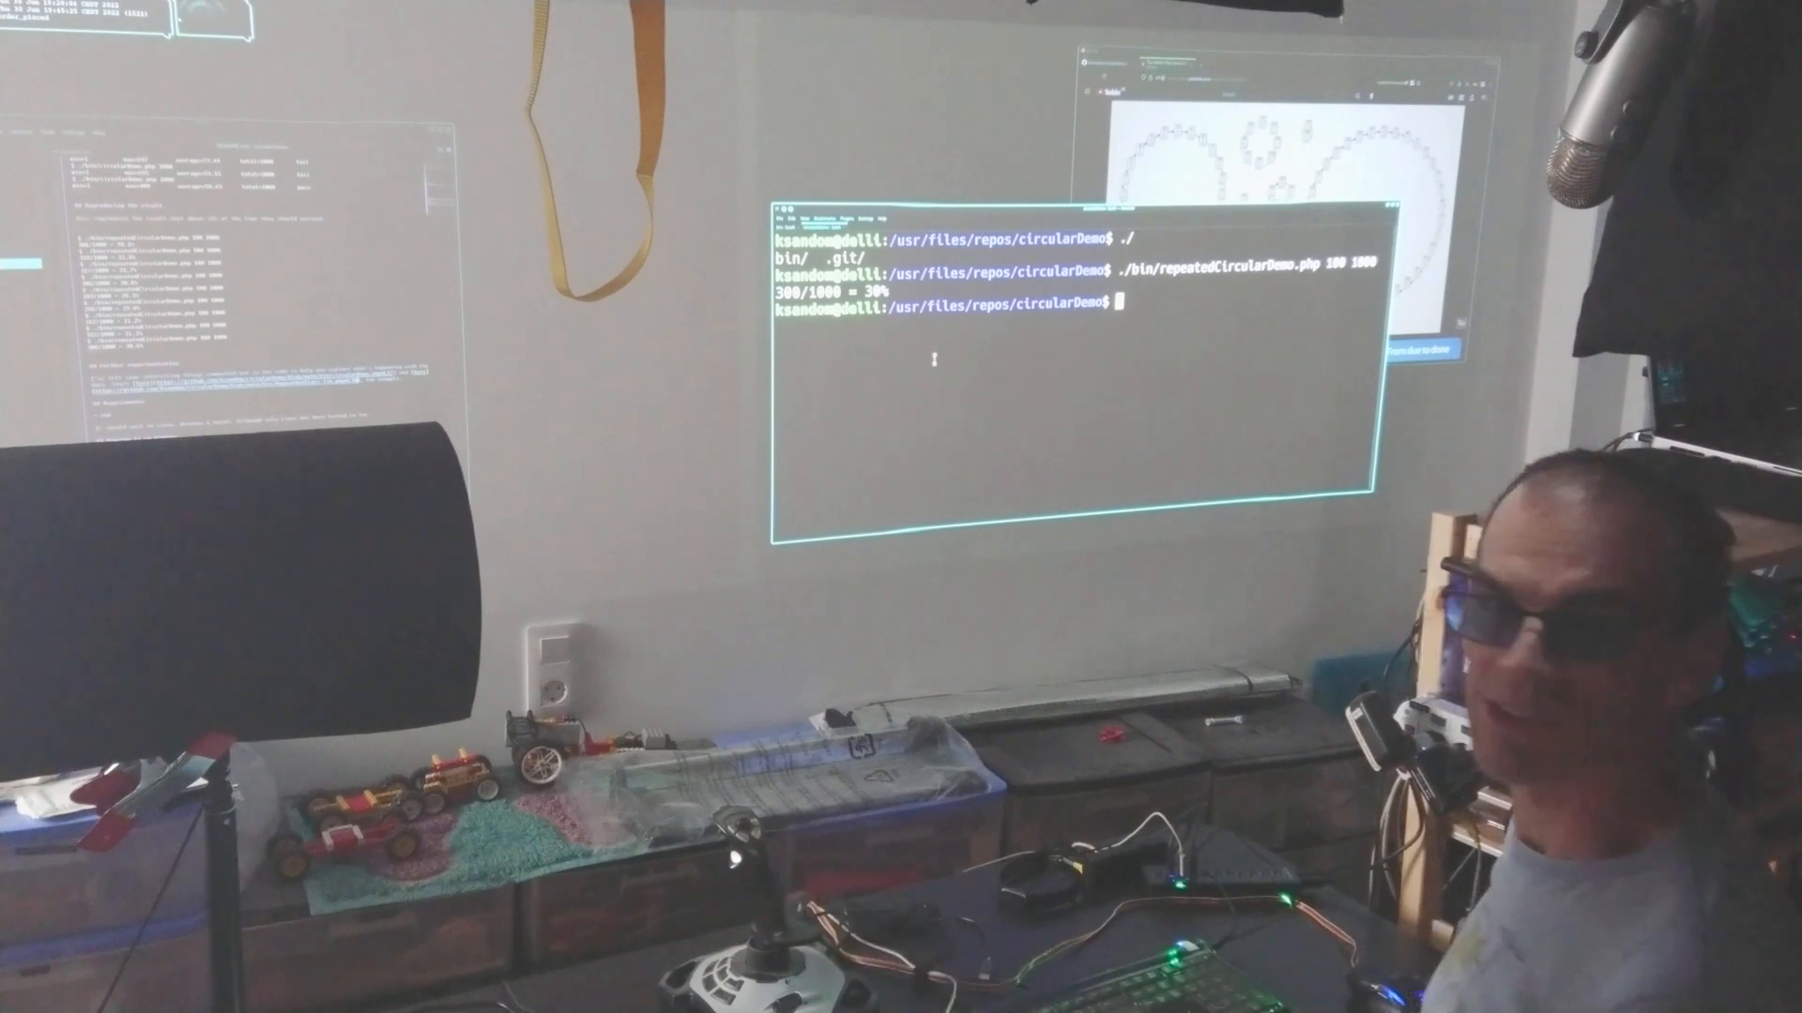
key("Return")
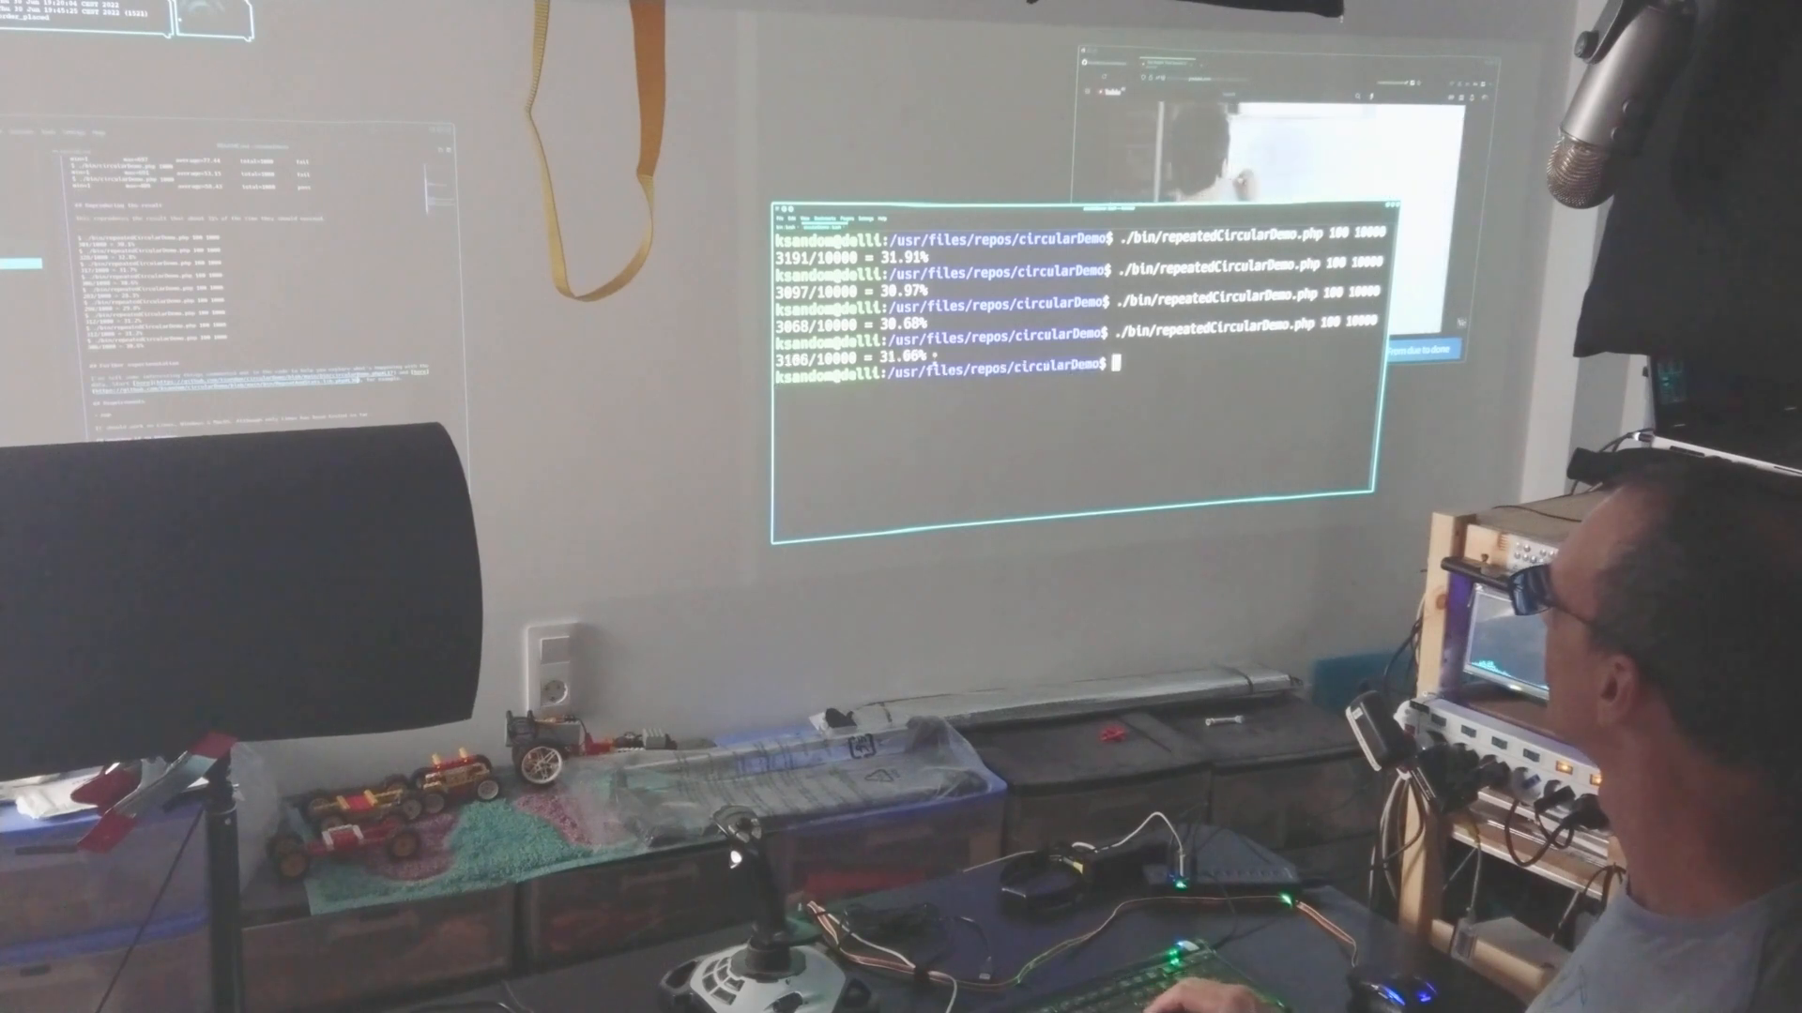
Rerun the demo with 100 prisoners and 10000 trials, getting about 30.68% success
key("Return")
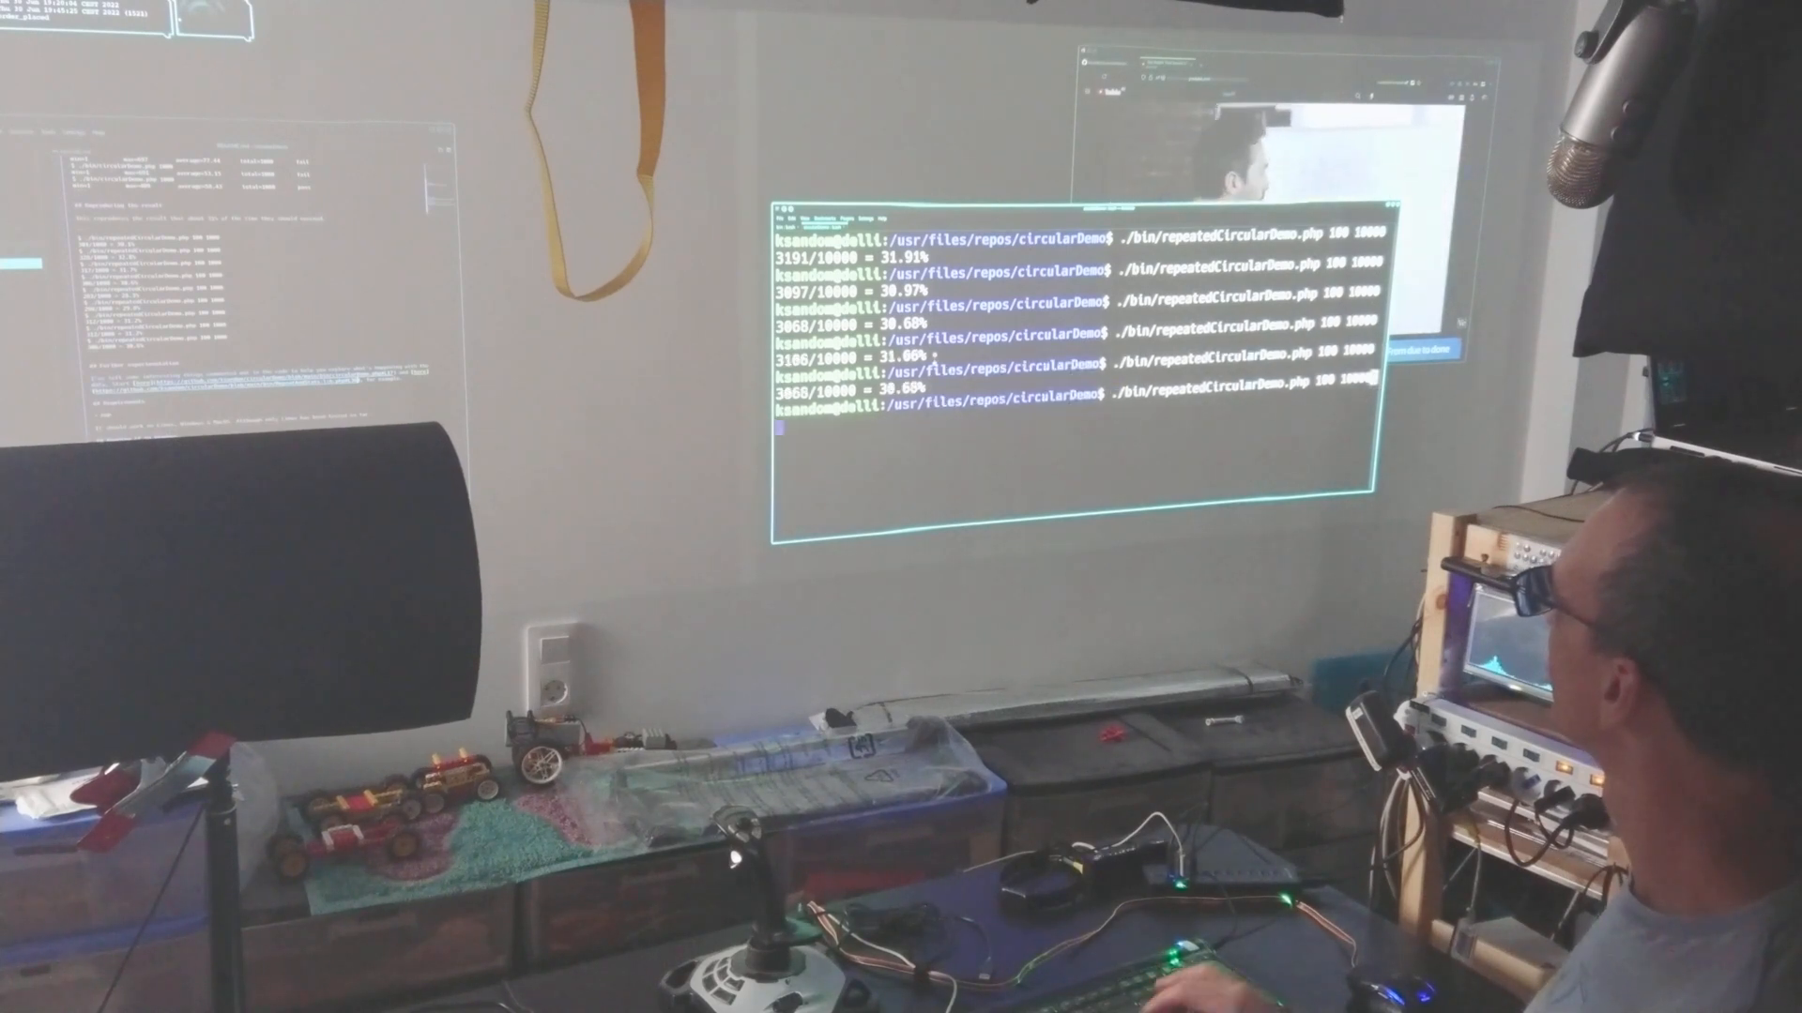